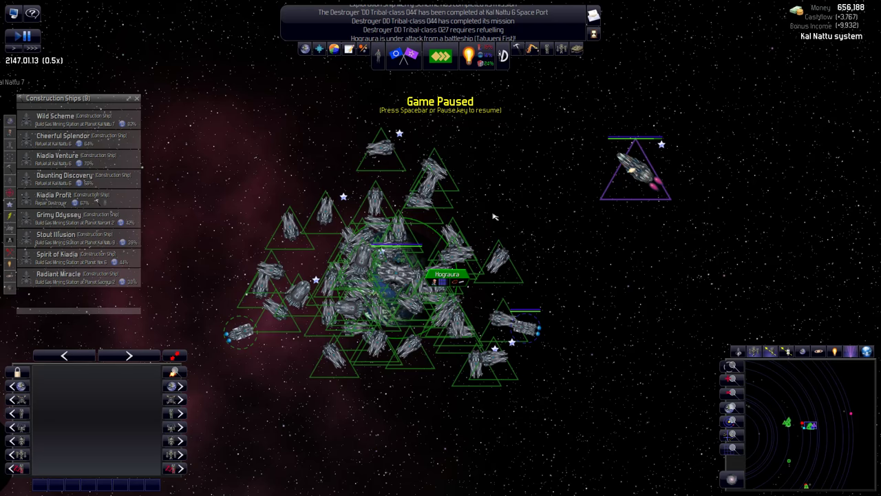
mouse_move(490, 216)
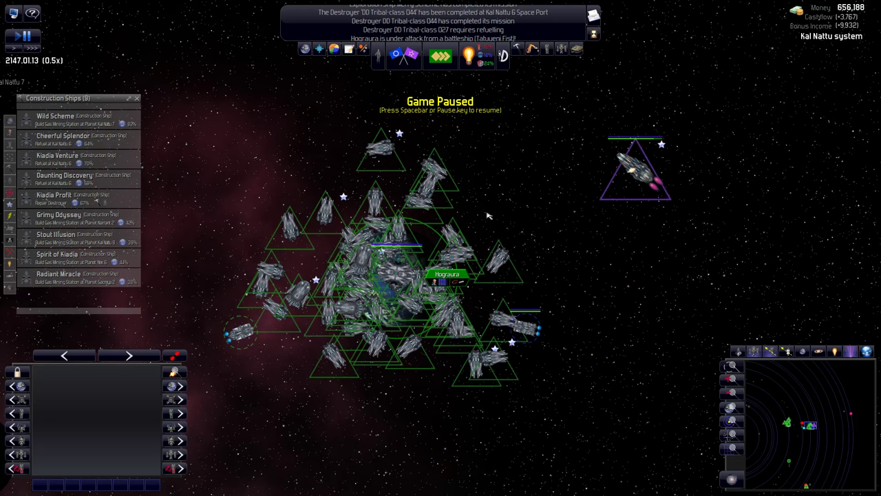
mouse_move(535, 217)
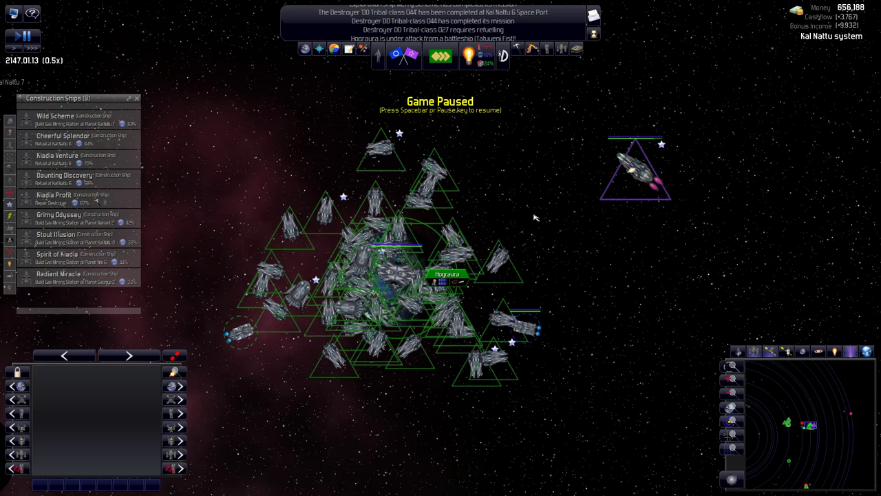
mouse_move(509, 221)
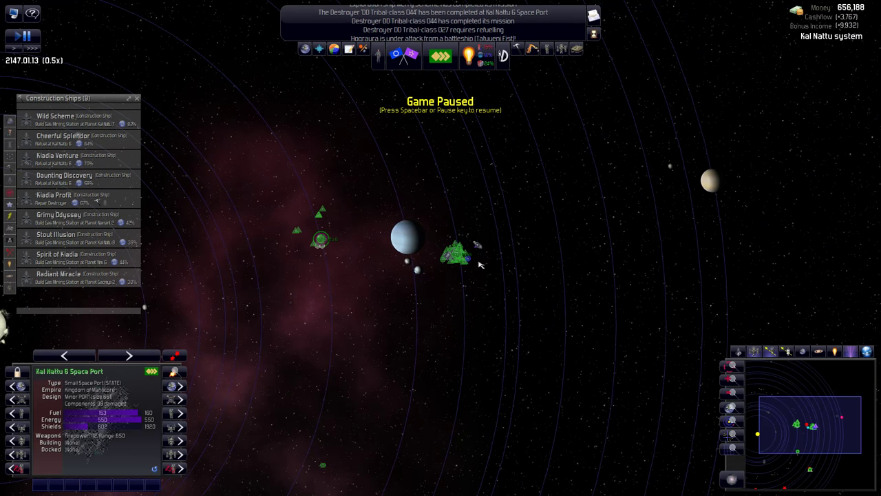
mouse_move(62, 234)
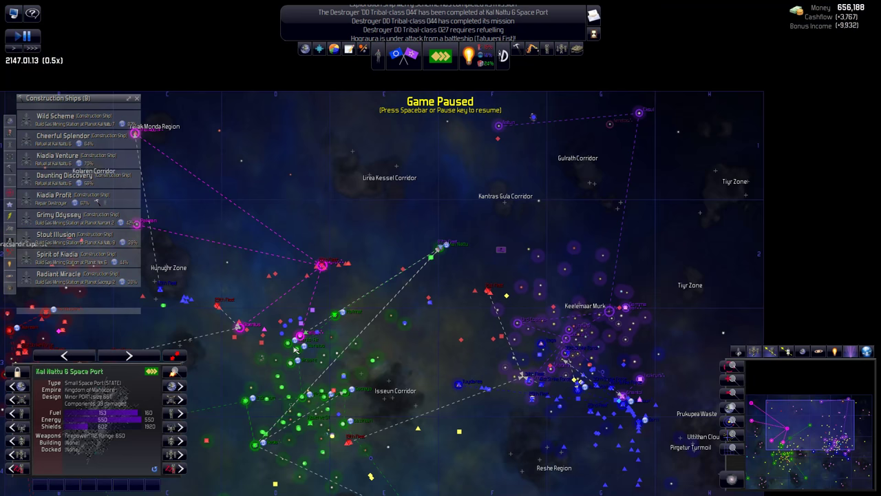
Browse the Energy & Construction and HighTech & Industrial research tabs, with Genetic Rewiring queued
click(469, 57)
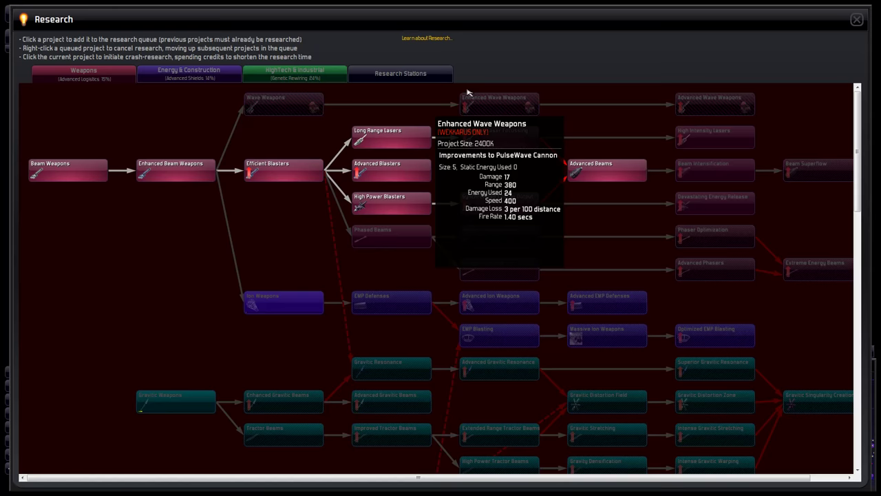
click(189, 73)
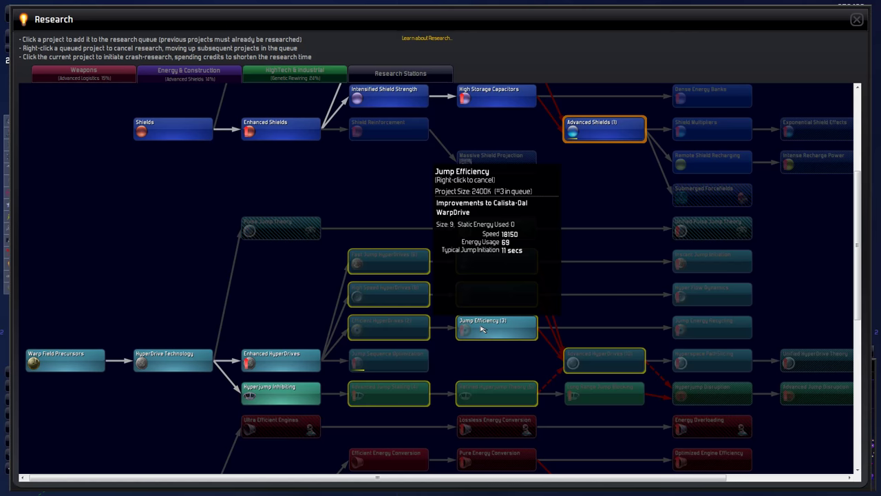
click(295, 73)
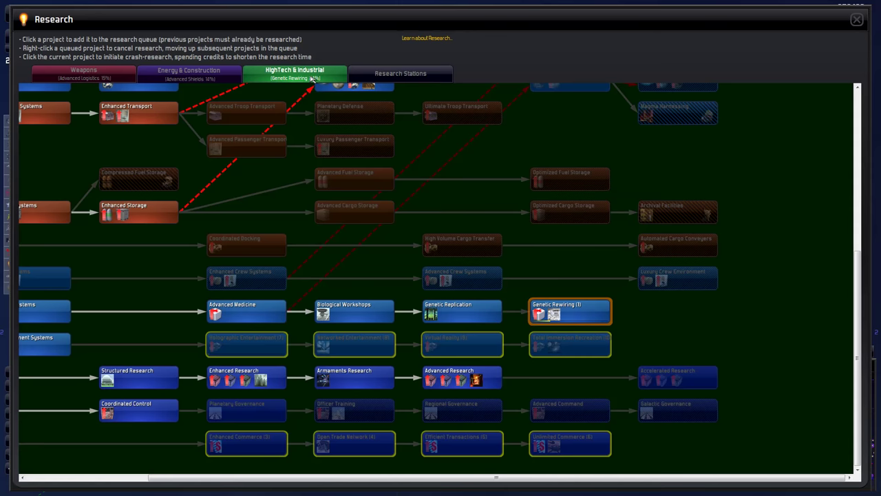
mouse_move(570, 312)
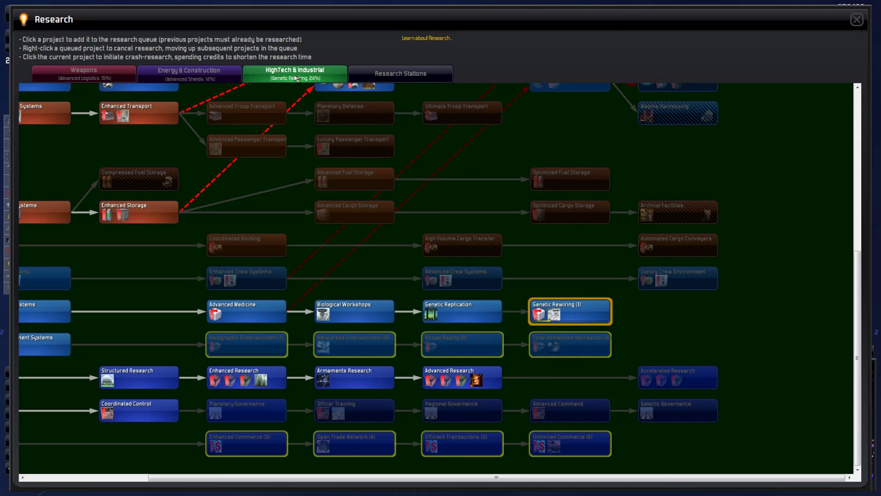
mouse_move(570, 344)
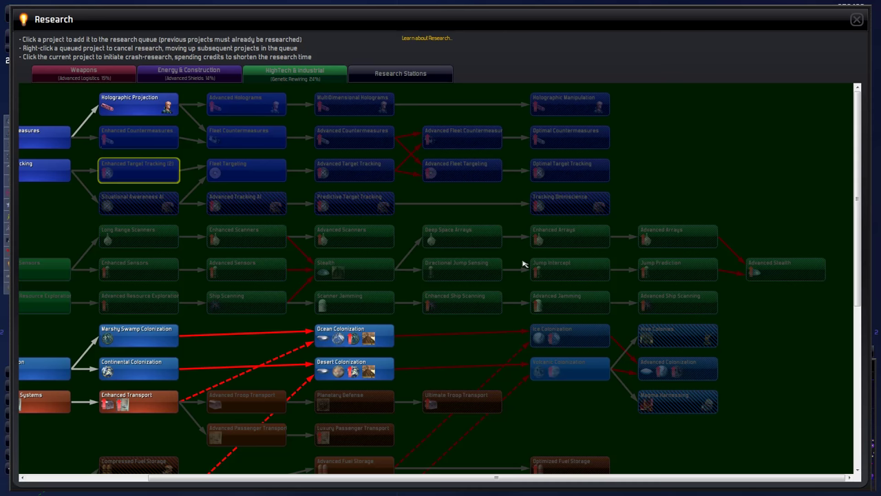
mouse_move(435, 357)
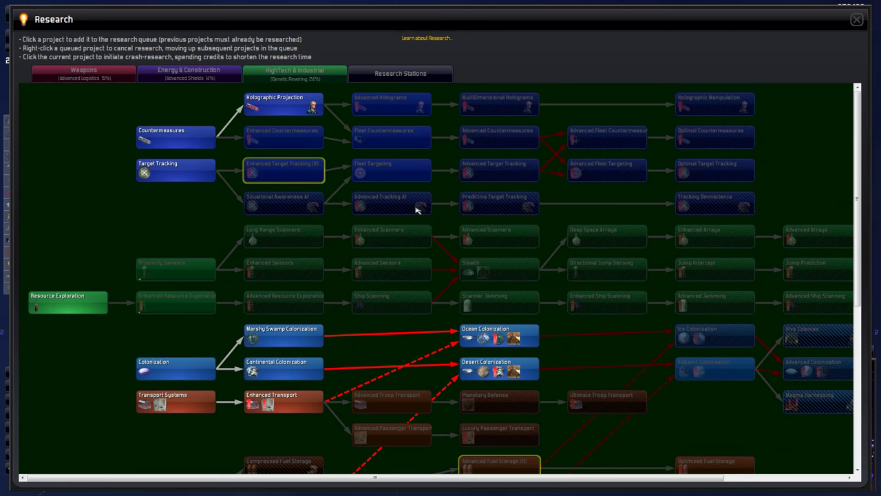
mouse_move(391, 202)
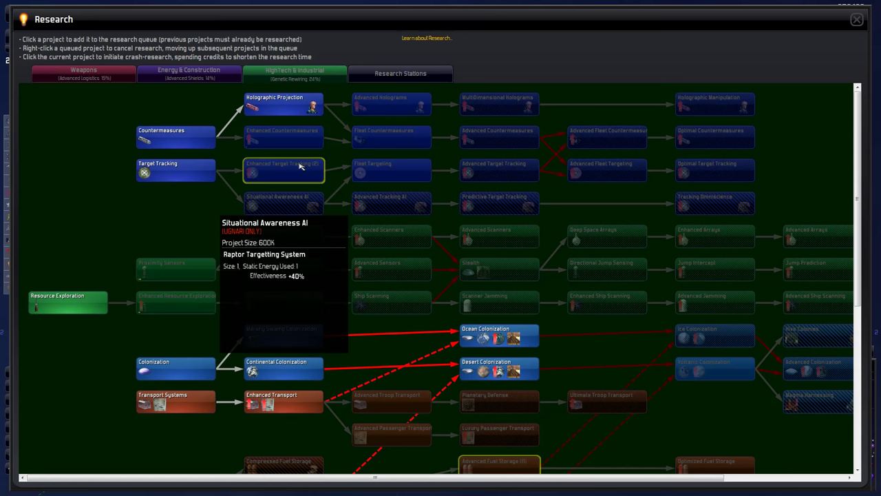
View the Weapons research projects, then bring up the Messages log
click(82, 73)
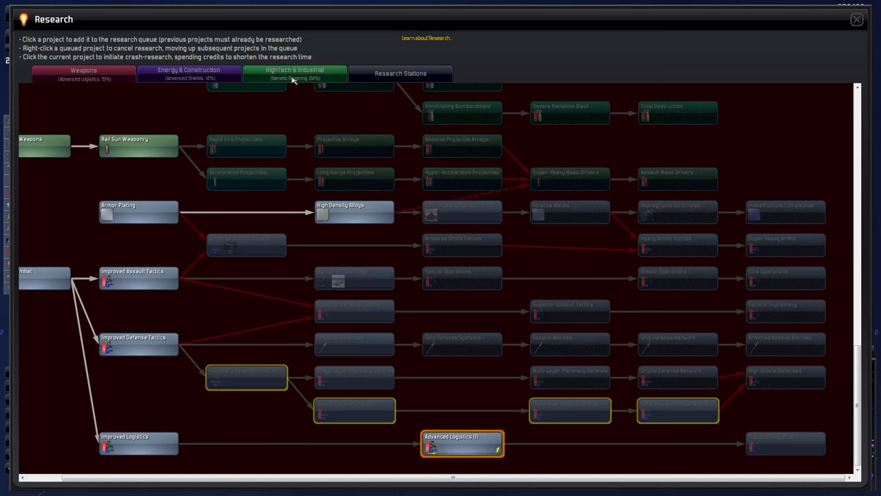
click(857, 19)
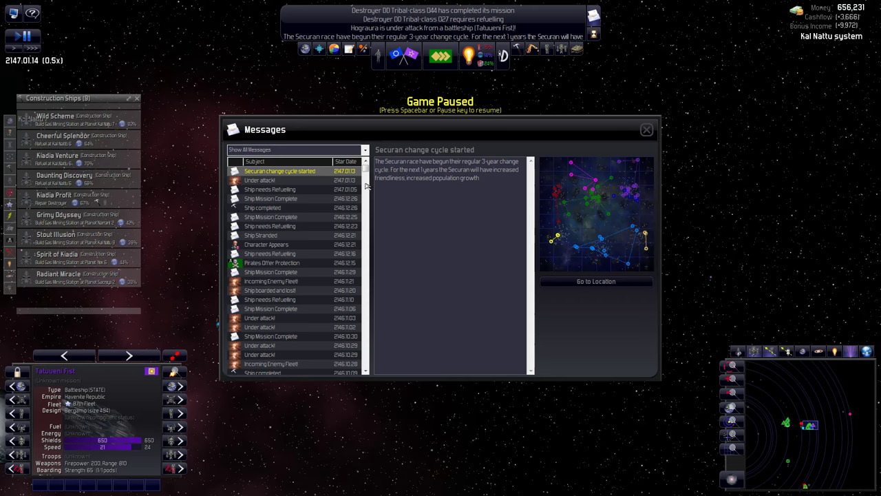
Read the 'Securan change cycle started' and 'Ship Stranded' messages
click(261, 235)
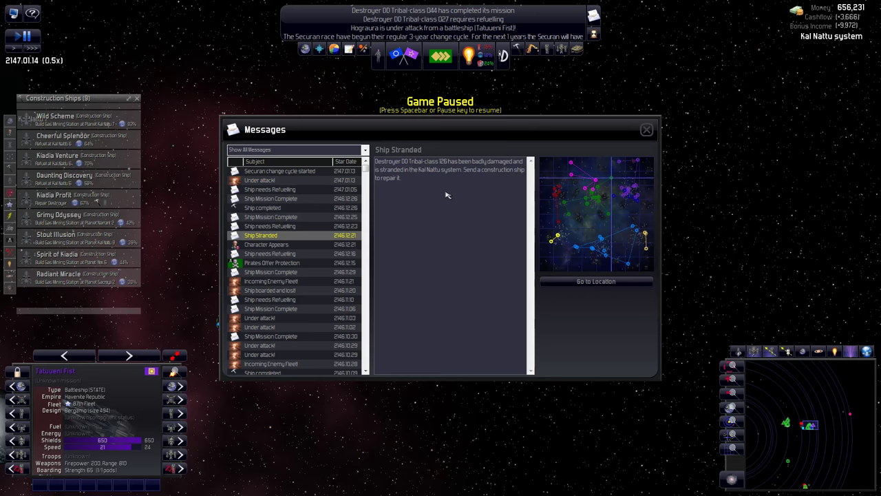
click(270, 281)
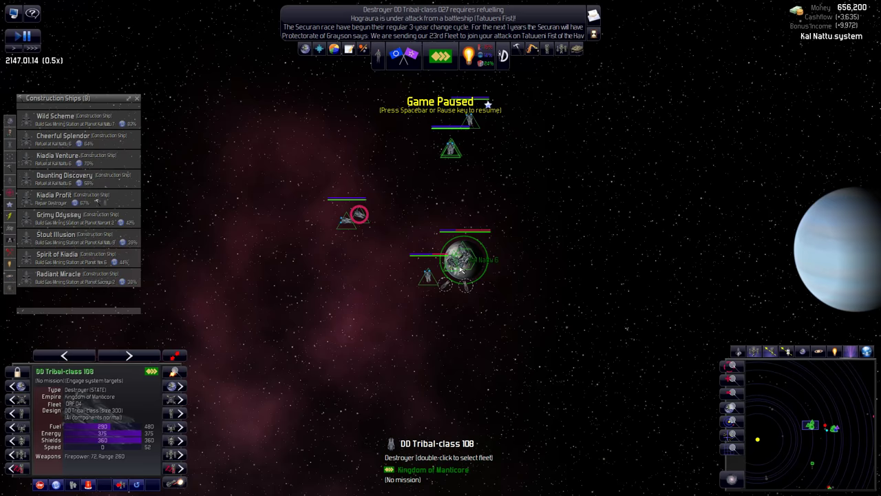
Order DD Tribal-class 108 to move to the chosen map location
right_click(463, 262)
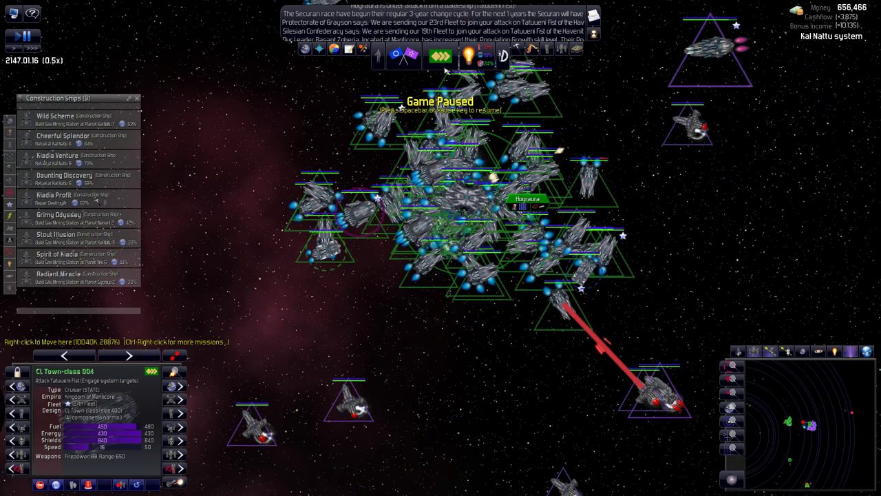
mouse_move(383, 326)
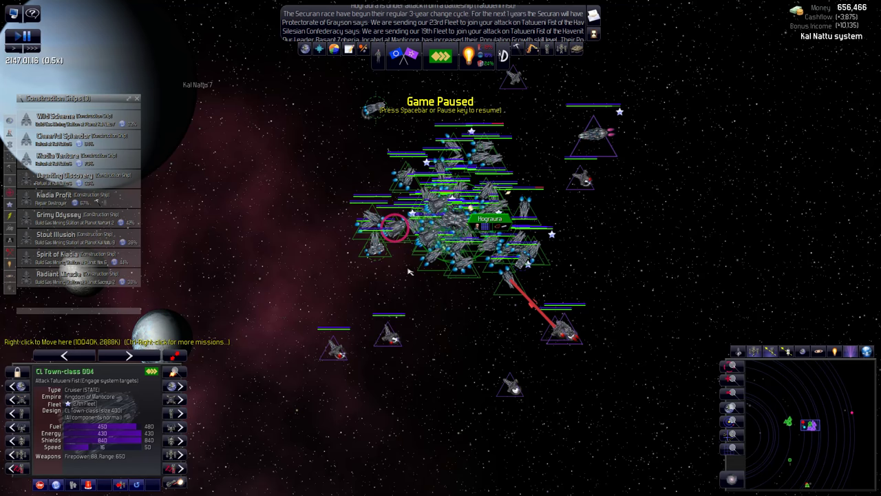
mouse_move(427, 264)
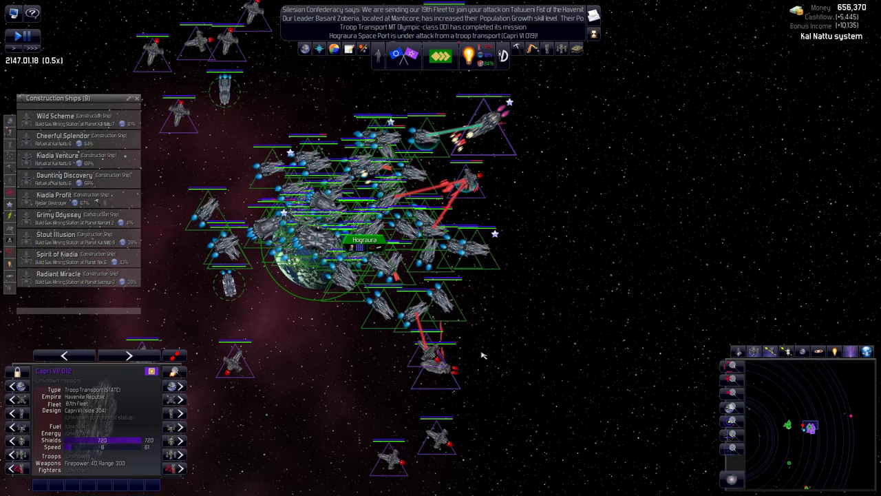
Unpause the game so the Hograura fleets engage Tatueni Fist
key(space)
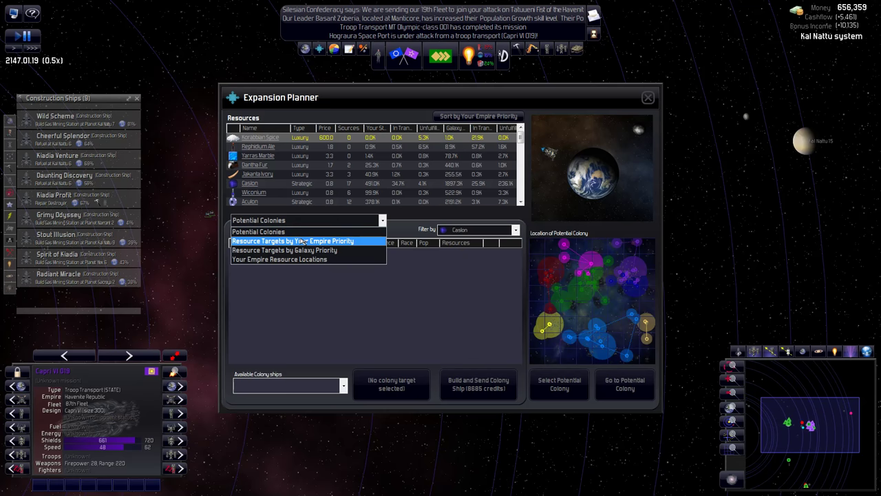
List resource targets by galaxy priority and scroll through the Caslon targets
click(284, 250)
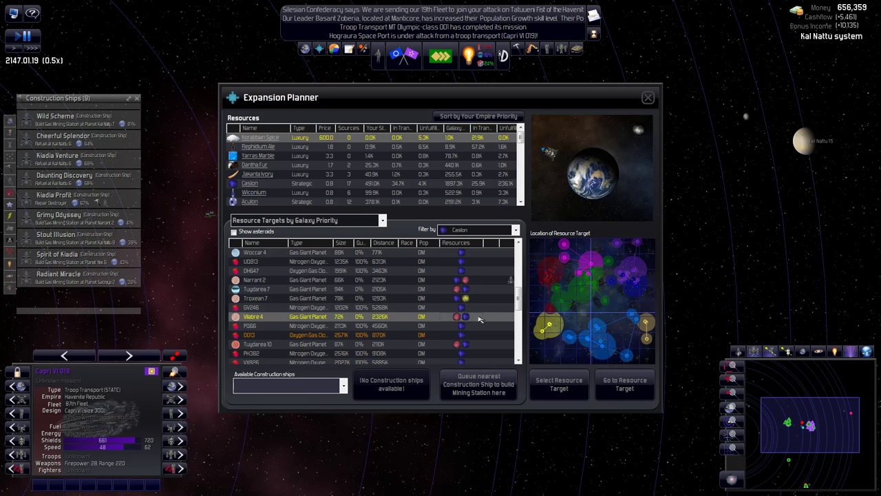
mouse_move(597, 315)
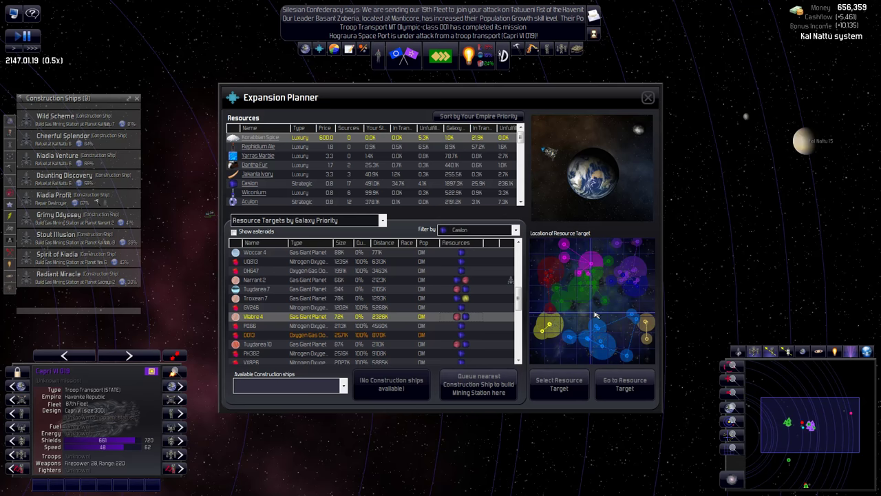
mouse_move(601, 319)
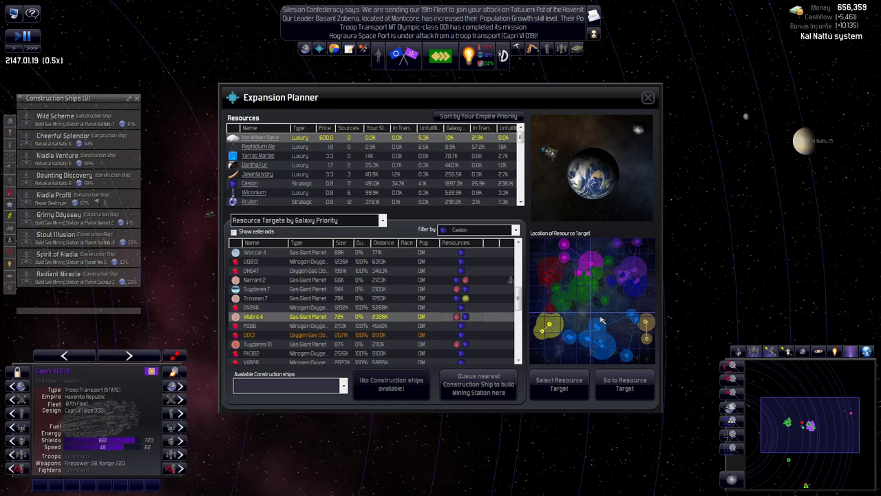
scroll(down, 3)
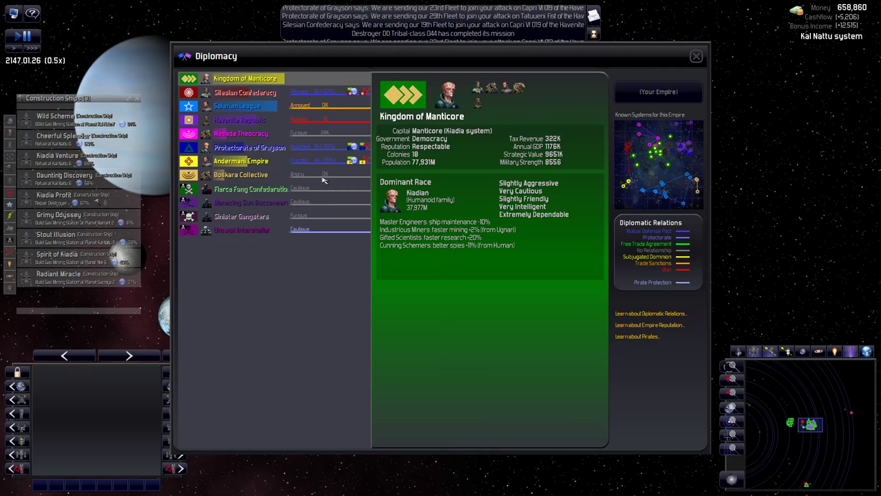
Select the Havenite Republic in the Diplomacy empire list
click(240, 120)
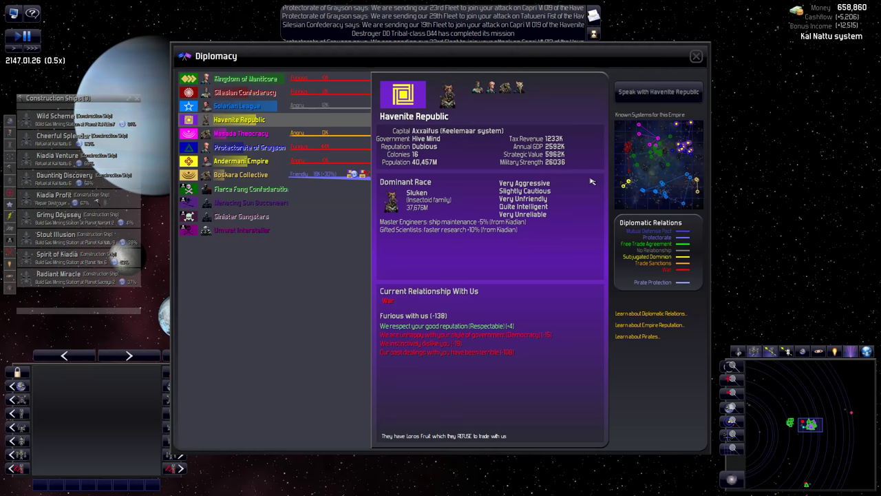
mouse_move(537, 166)
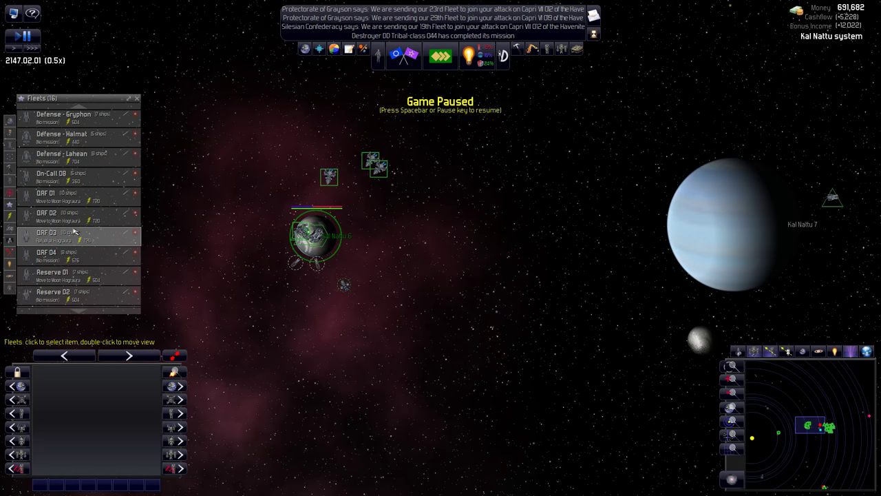
Open the Colonies list showing Hograura's strategic resource cargo
click(46, 253)
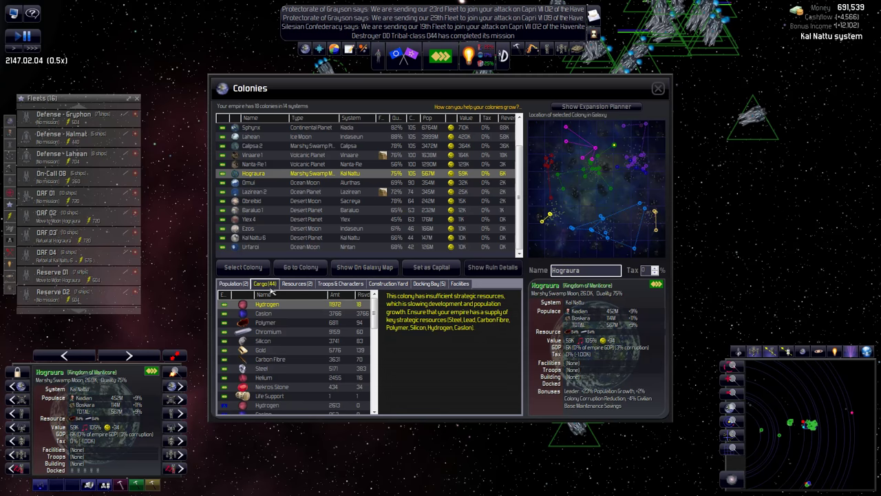
Show the Kal Nattu 10 Gas Mining Station with its hydrogen, argon and caslon cargo
click(289, 313)
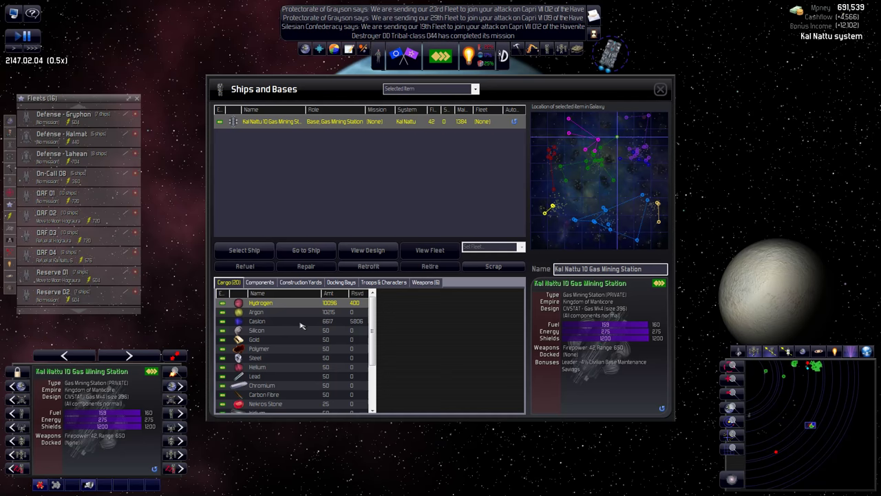
Close the Ships and Bases listing to return to the paused Kal Nattu view
click(659, 89)
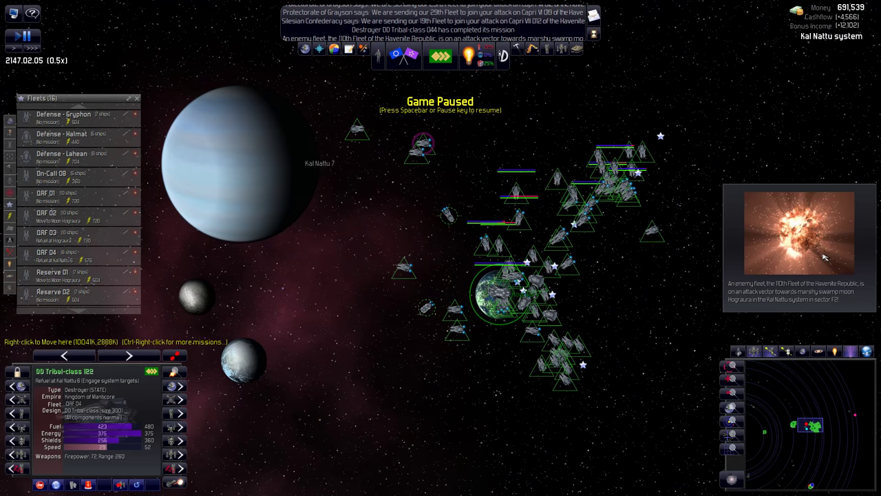
Accept the Andermani Empire's 5,547-credit gift and continue to the Diplomacy screen
click(499, 294)
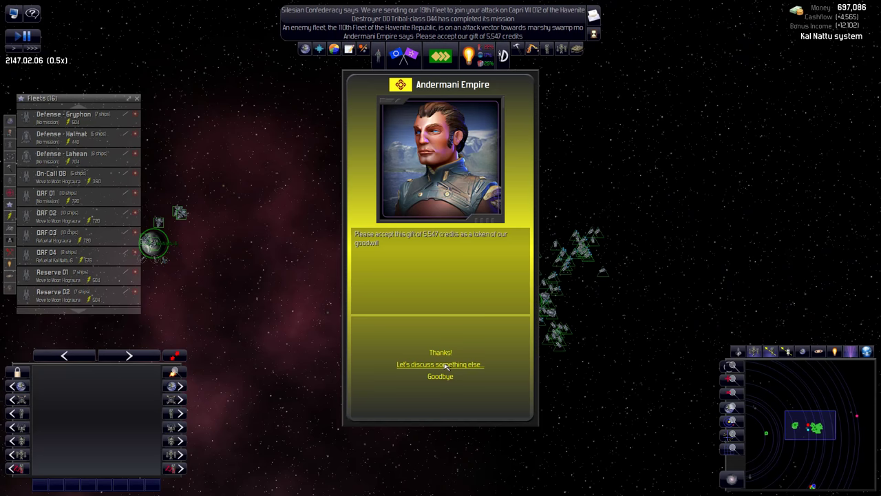
click(439, 364)
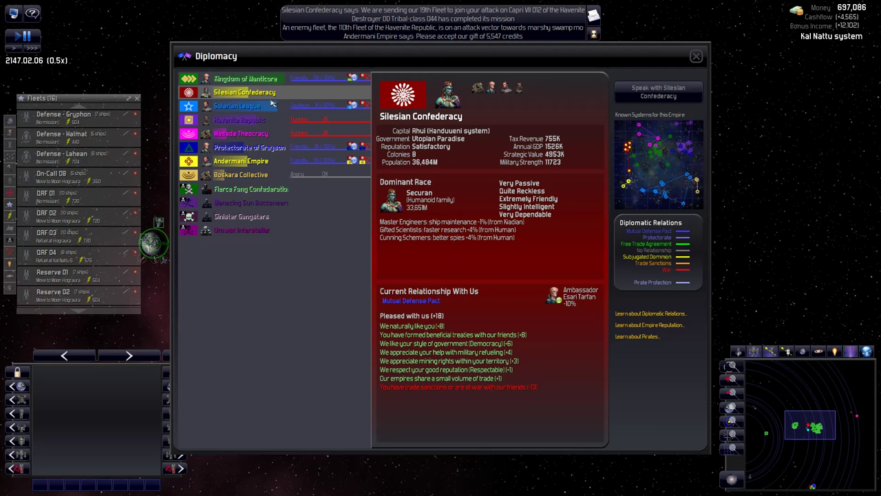
click(241, 160)
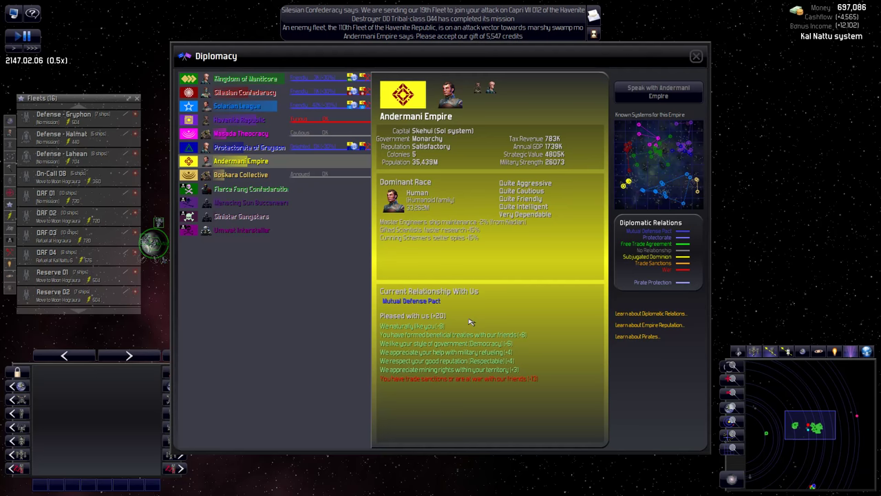
click(245, 78)
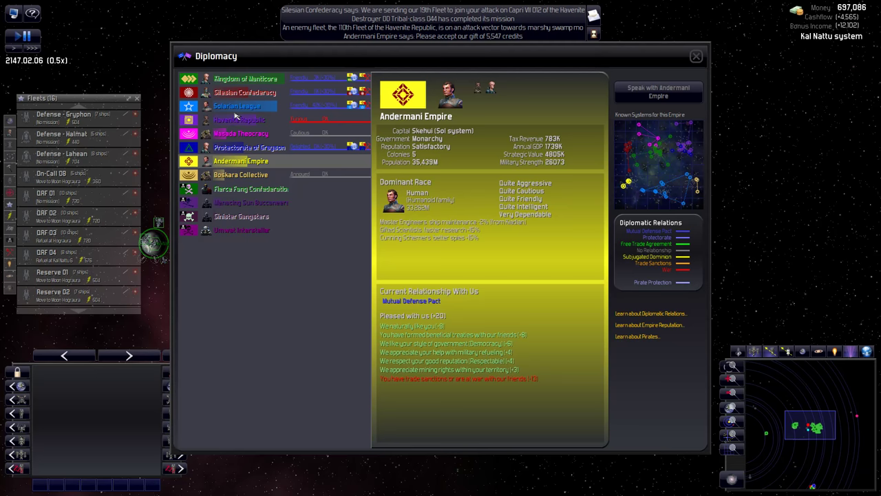
click(249, 147)
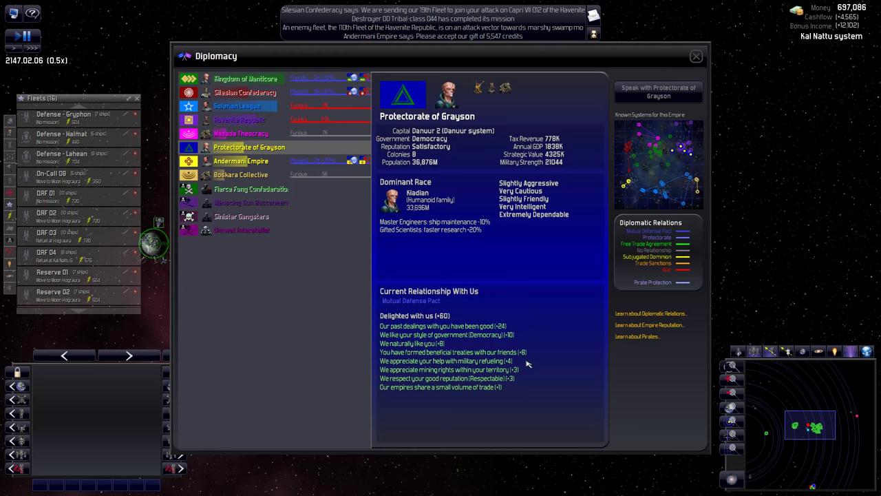
click(245, 91)
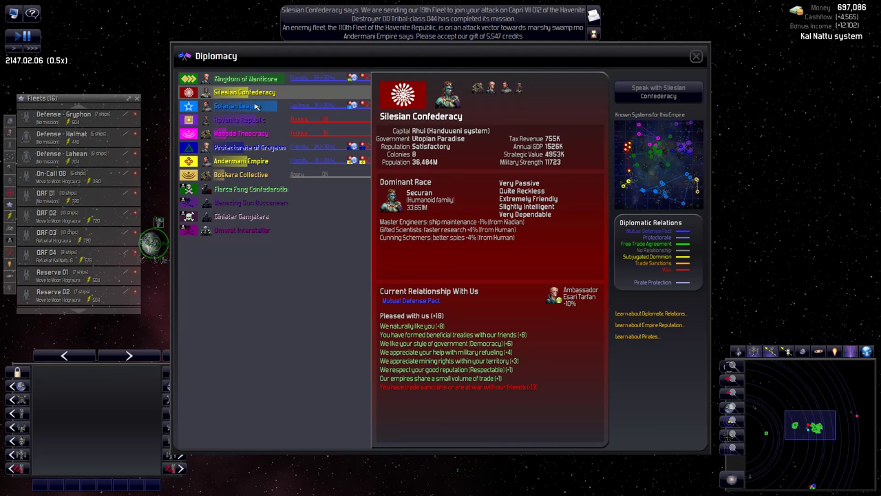
click(237, 105)
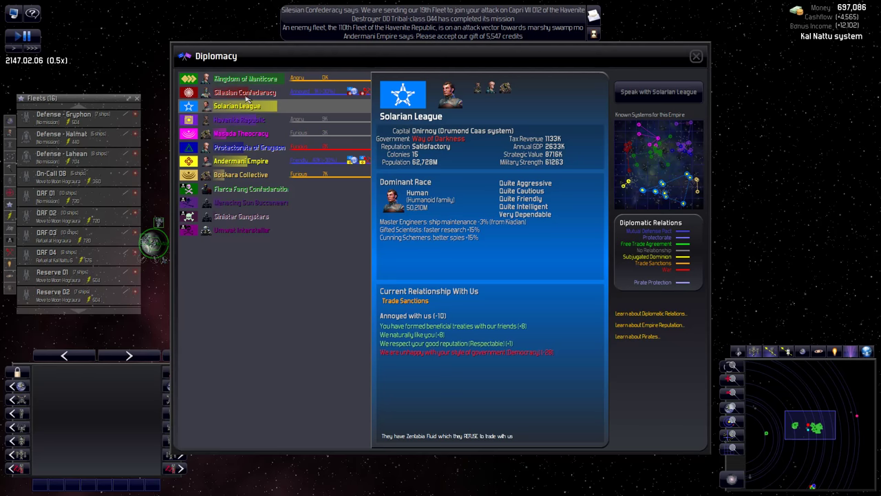
click(246, 79)
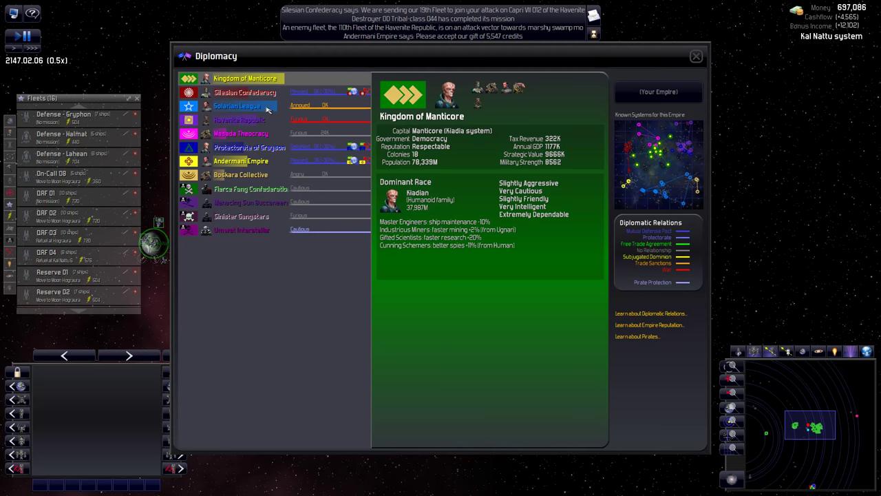
click(695, 55)
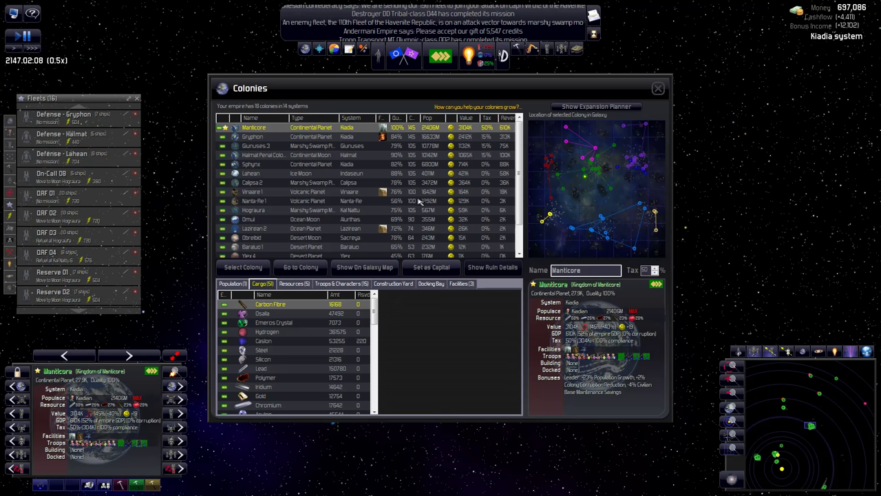
Close the Colonies list to return to the paused Kal Nattu system view
click(341, 284)
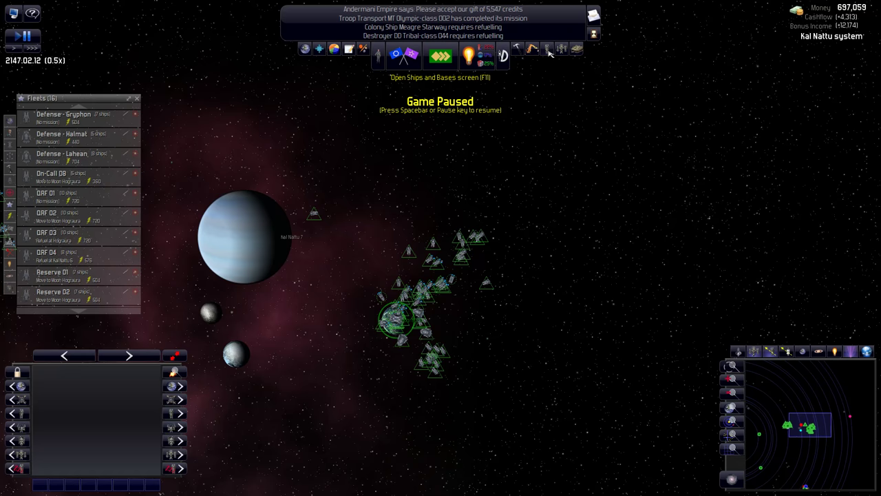
click(548, 49)
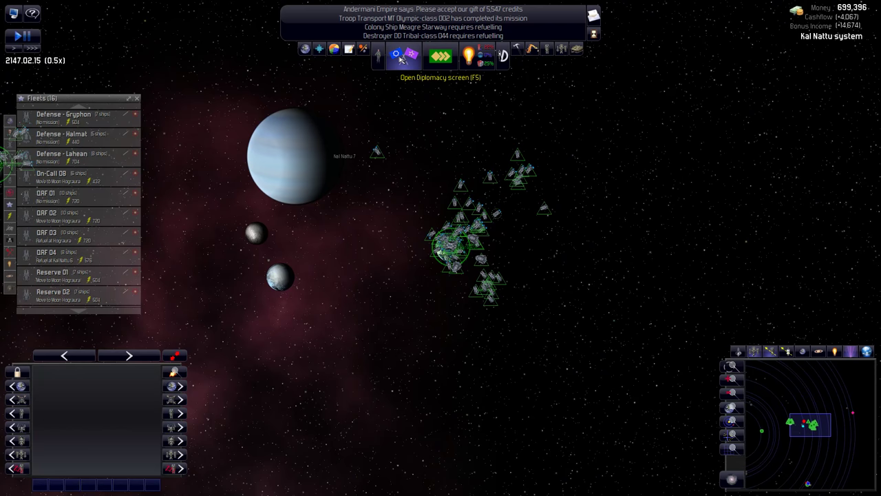
Open the Research screen showing energy and shield projects with Advanced Shields queued
click(467, 55)
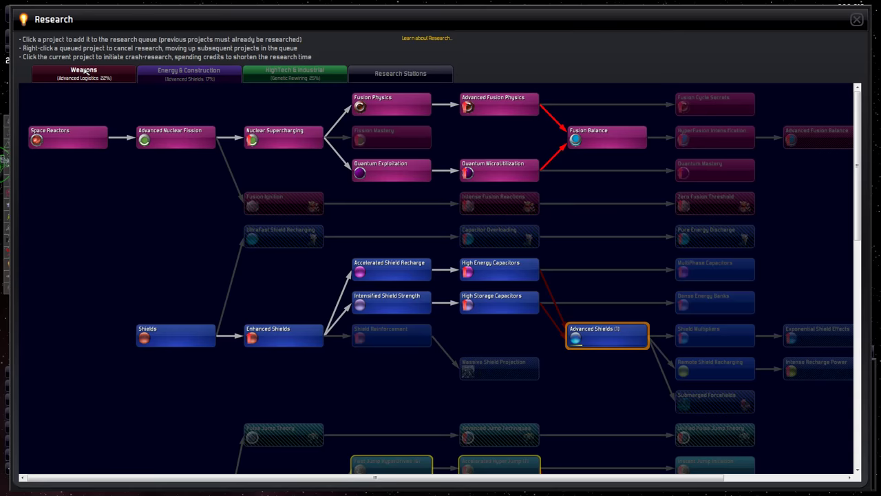
Switch the research tree to the Weapons category
click(295, 73)
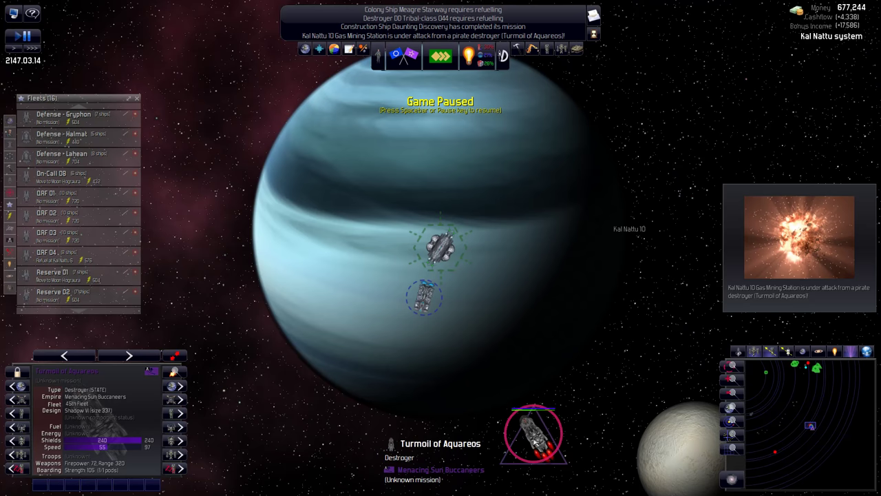
Scroll the galaxy view toward Hograura
scroll(down, 3)
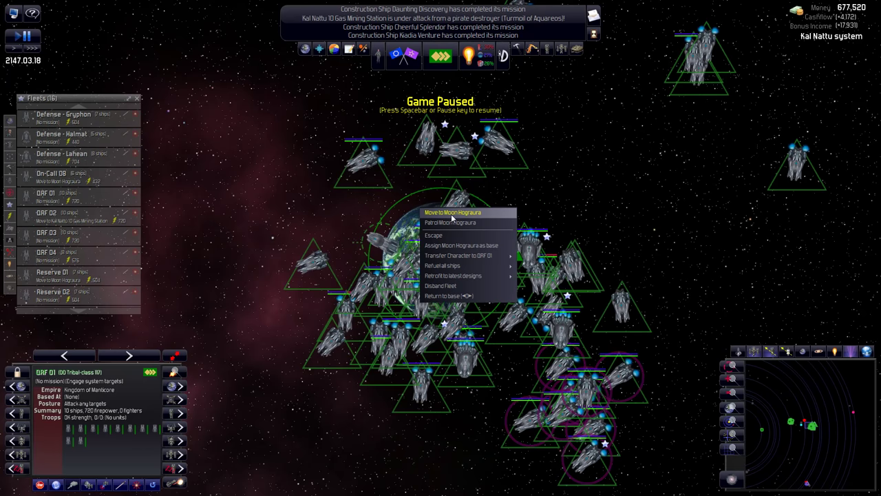
Send QRF 01 back to Moon Hograura and select the Reserve 01 fleet
click(462, 212)
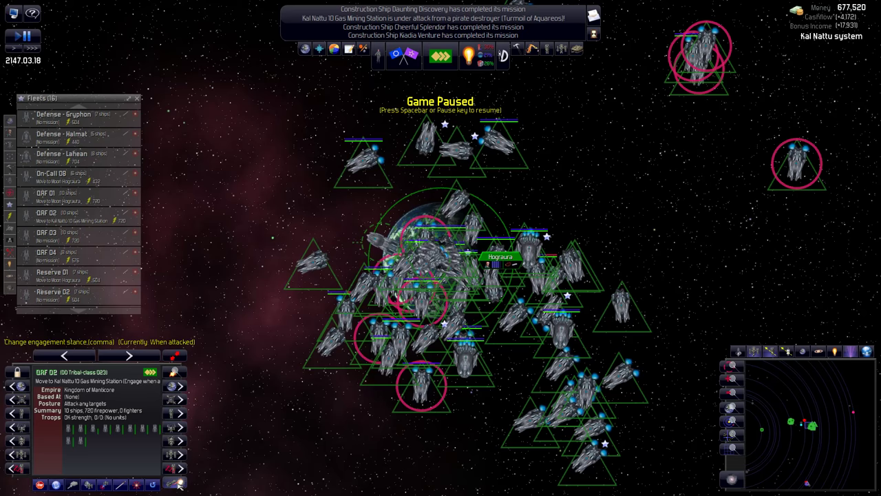
mouse_move(201, 245)
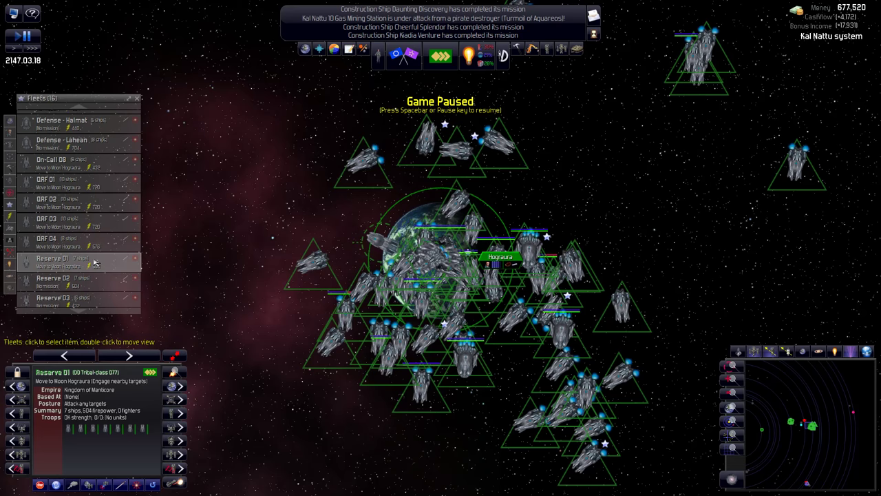
click(52, 278)
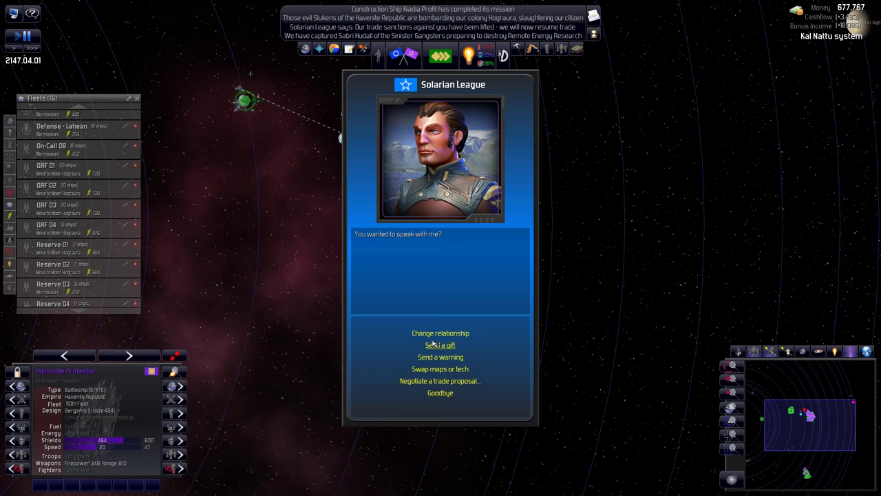
Compare the Kingdom of Manticore's and the Solarian League's diplomatic details
click(440, 381)
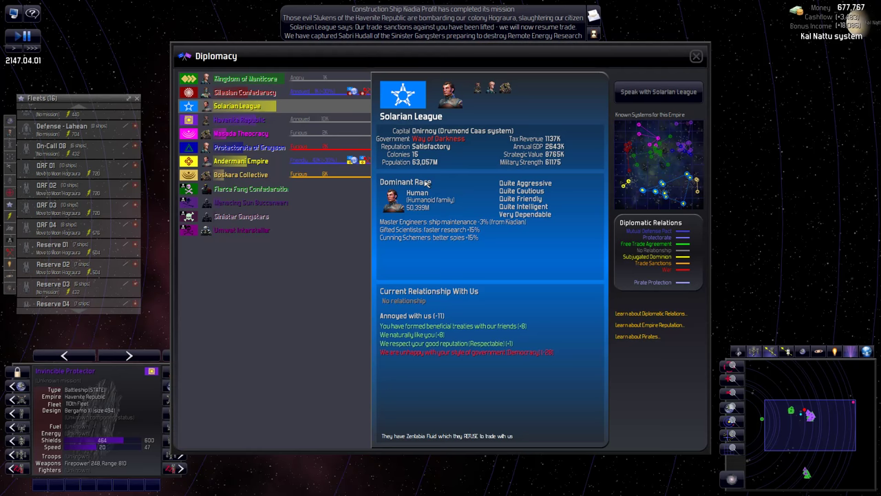
mouse_move(426, 184)
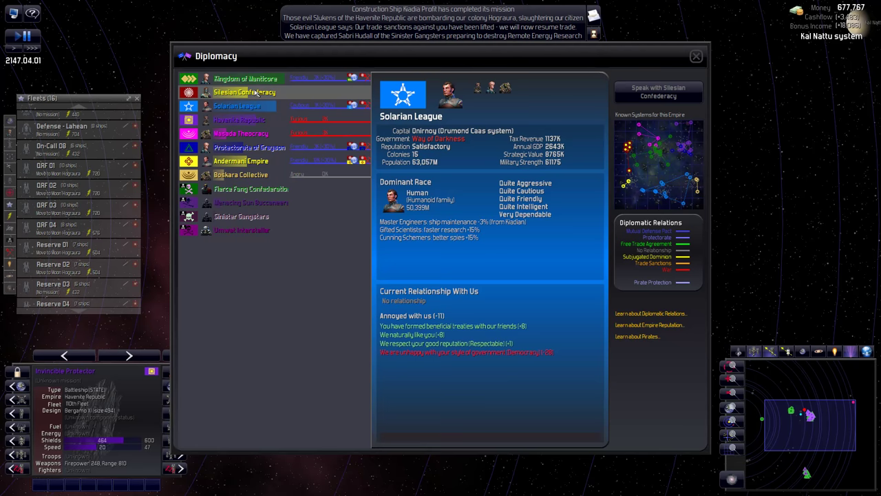
click(245, 78)
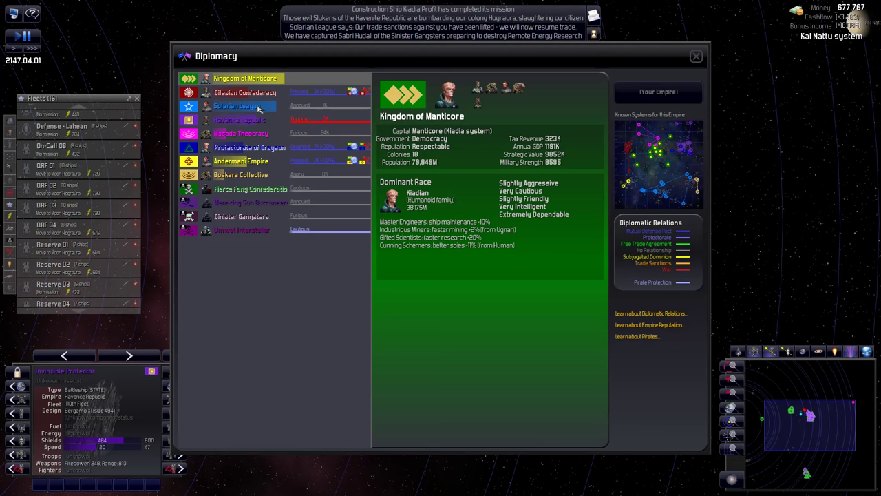
click(237, 105)
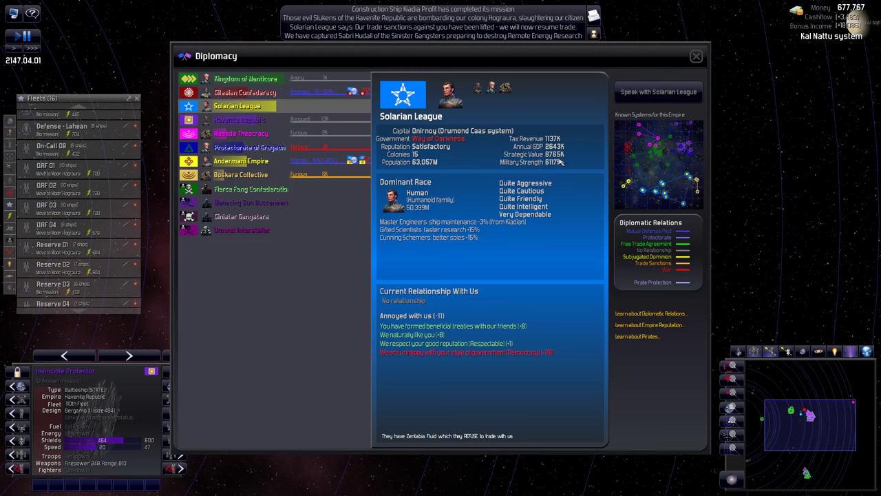
mouse_move(558, 161)
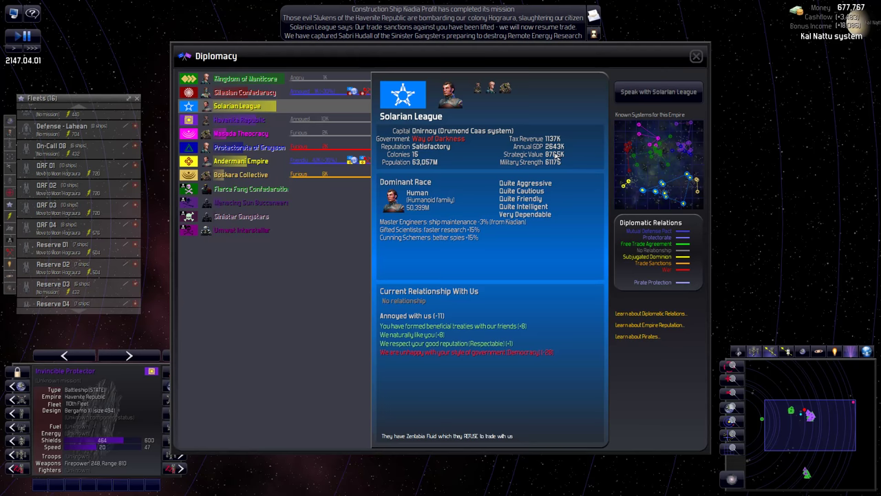
click(245, 77)
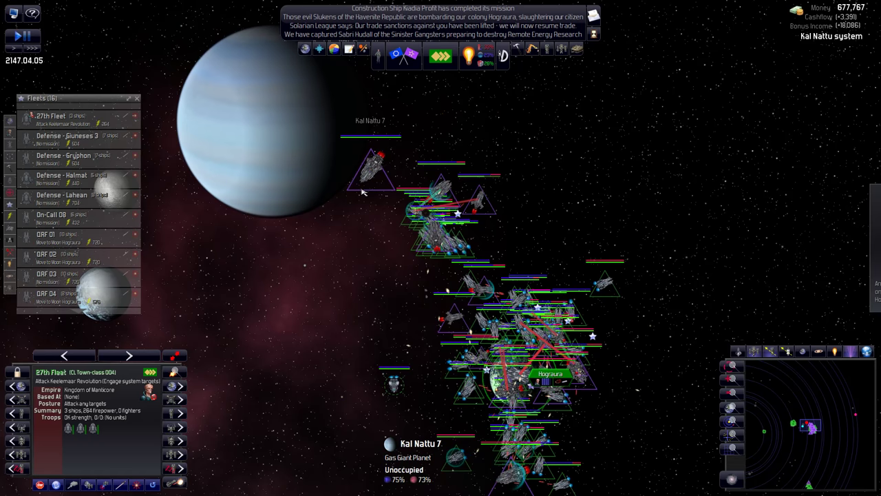
Unpause, order QRF 01 to attack the battleship Firestorm of Keelemaar, then pause
key(space)
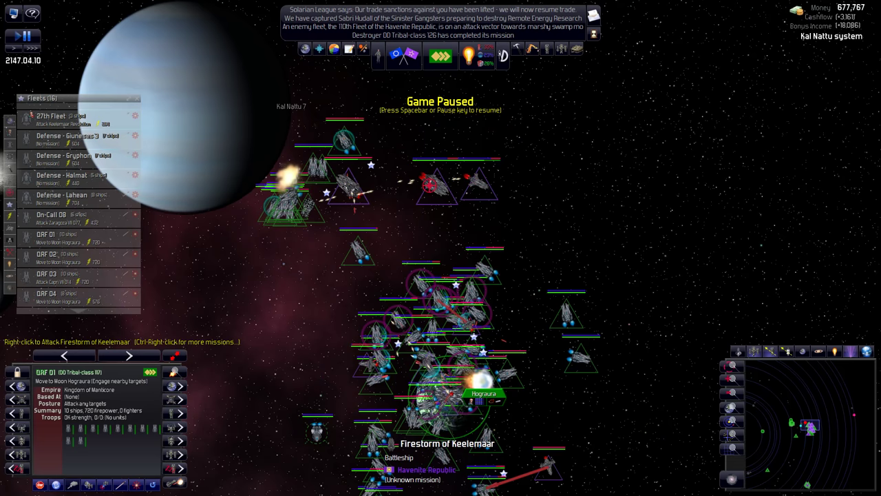
right_click(468, 182)
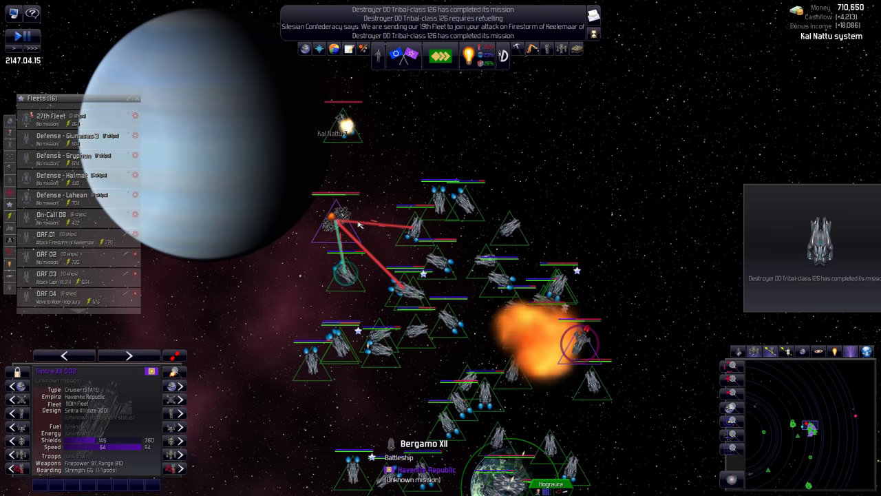
key(space)
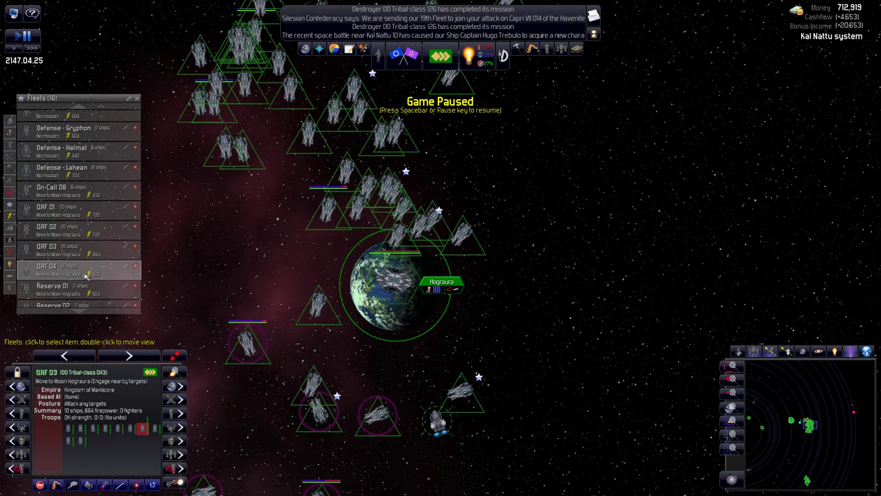
Select the QRF 04 and Reserve 04 fleets, then toggle the pause
click(55, 285)
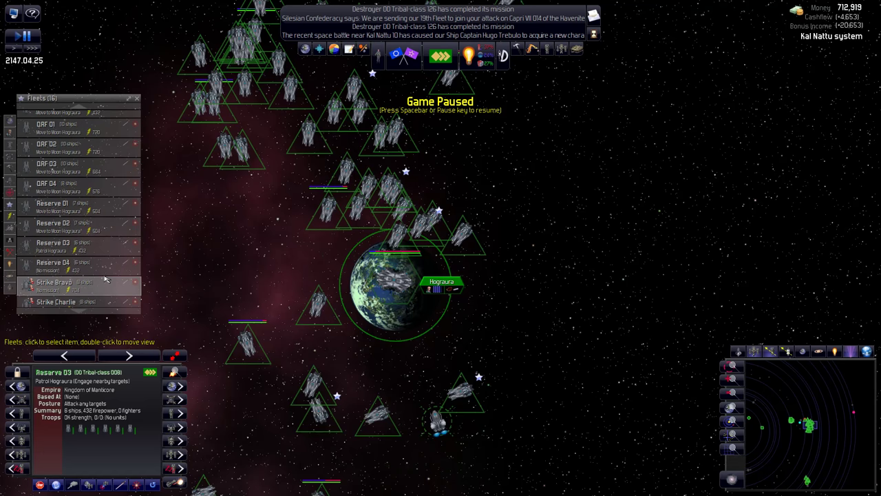
click(52, 262)
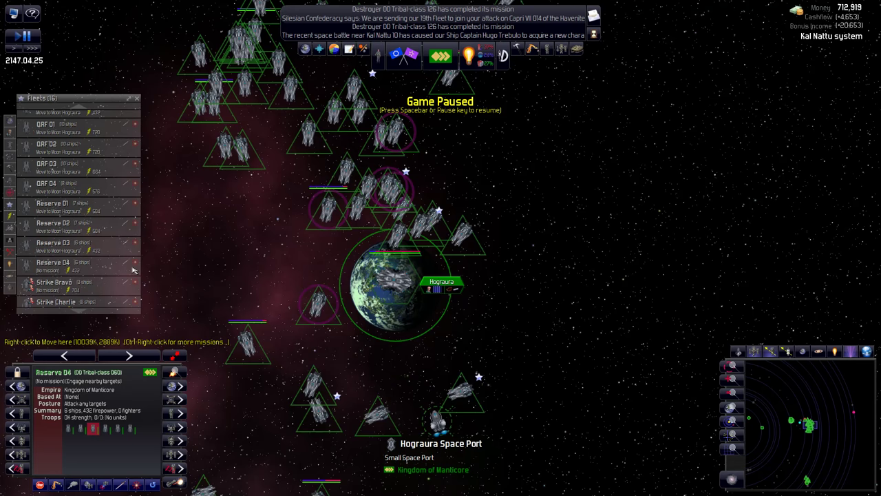
key(space)
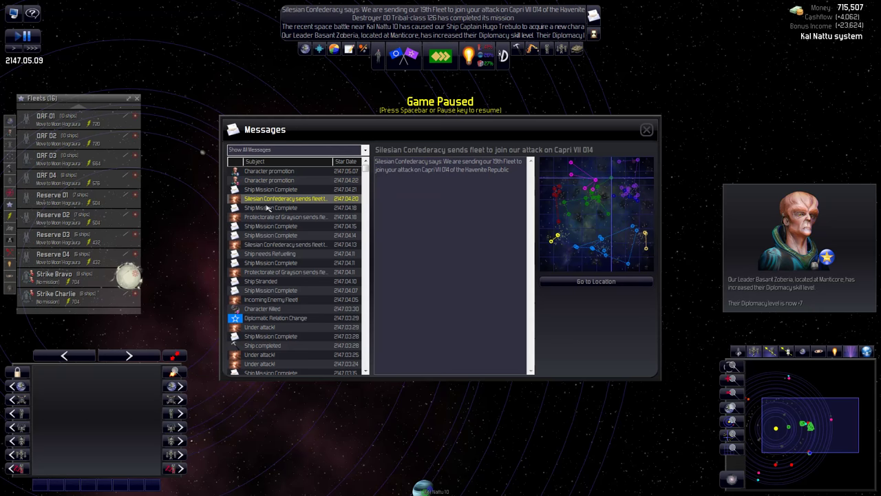
click(263, 308)
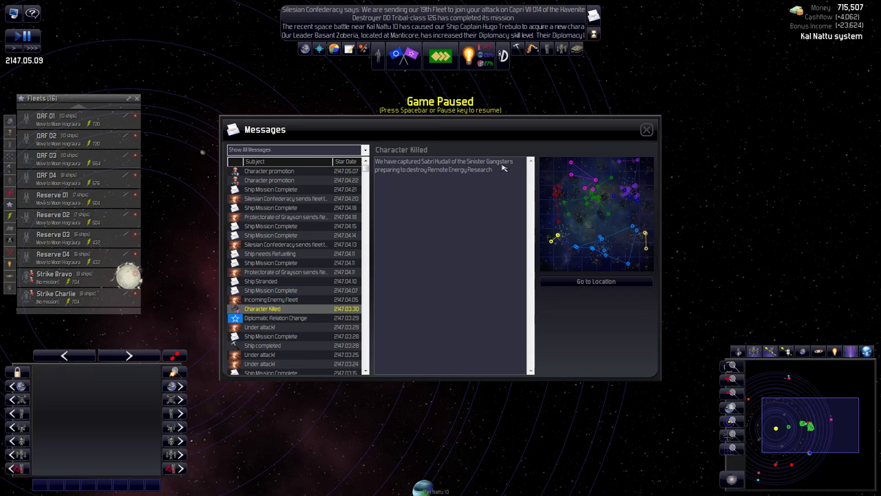
mouse_move(659, 139)
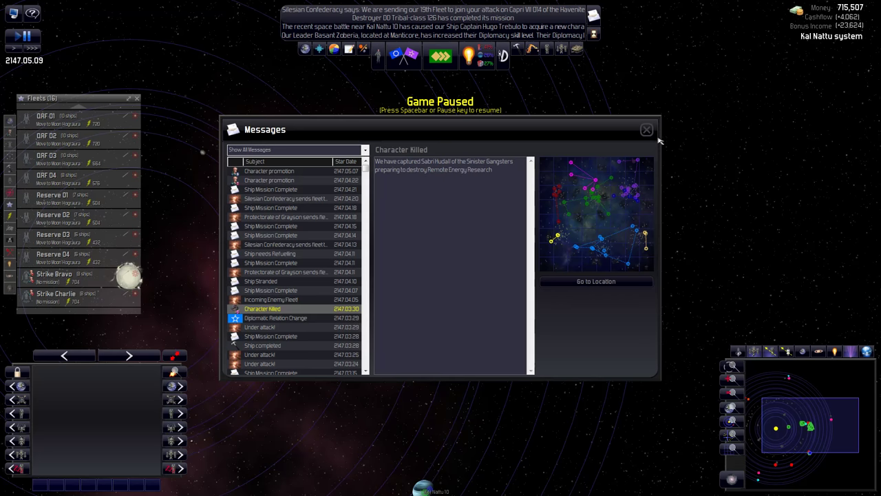
click(646, 130)
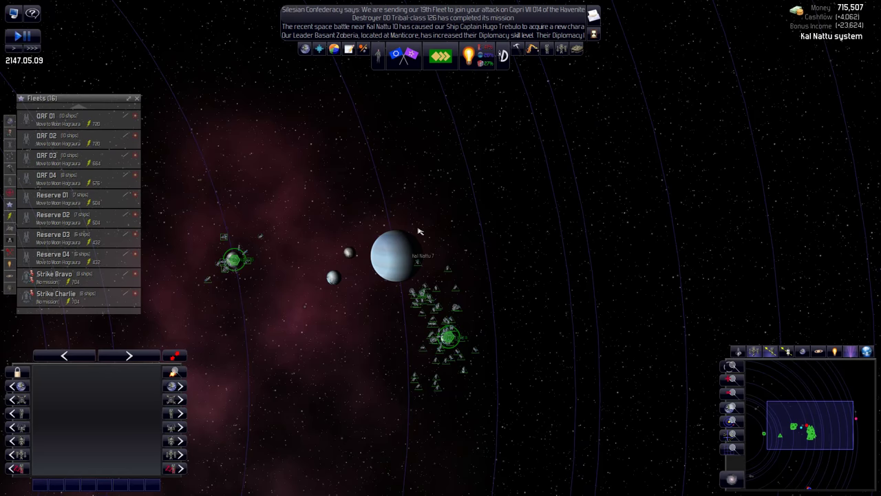